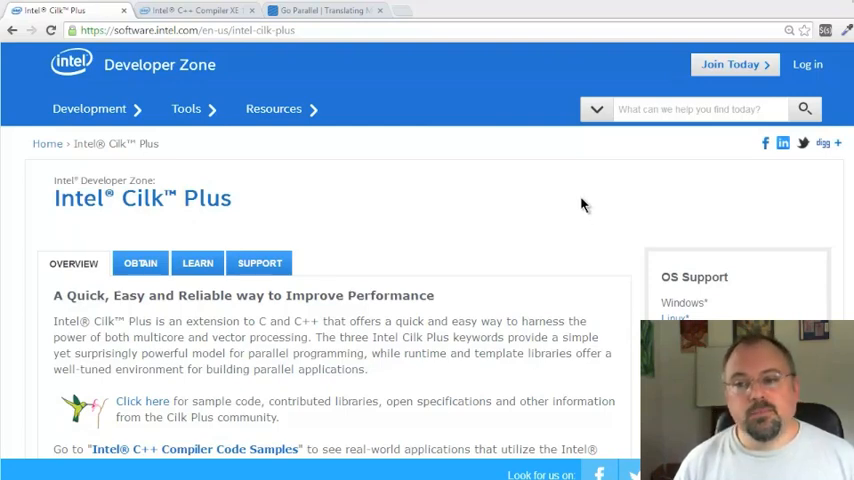
pyautogui.moveTo(503, 218)
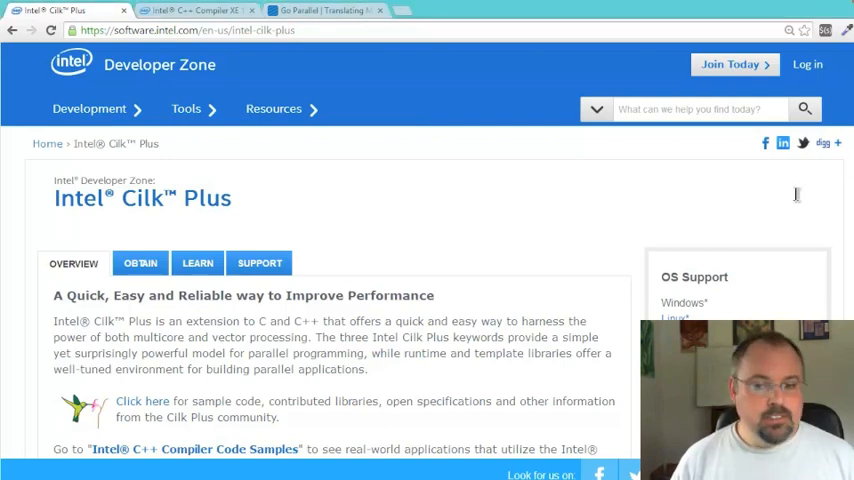
pyautogui.moveTo(446, 230)
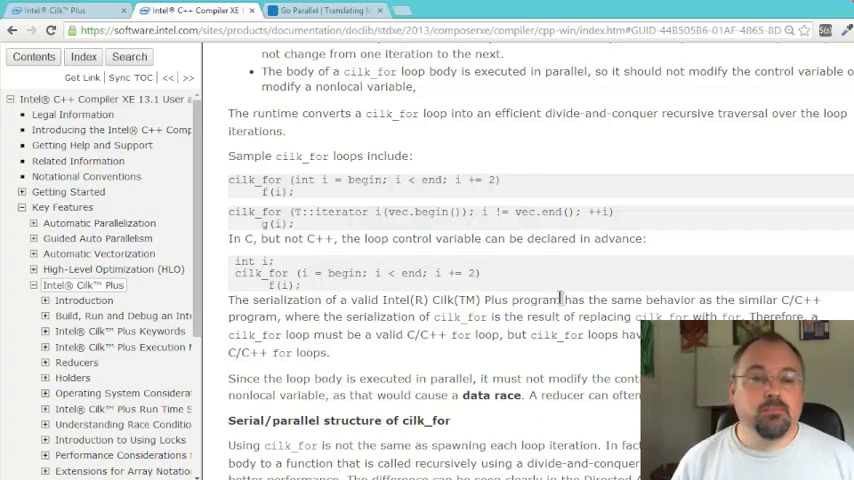
pyautogui.moveTo(580, 228)
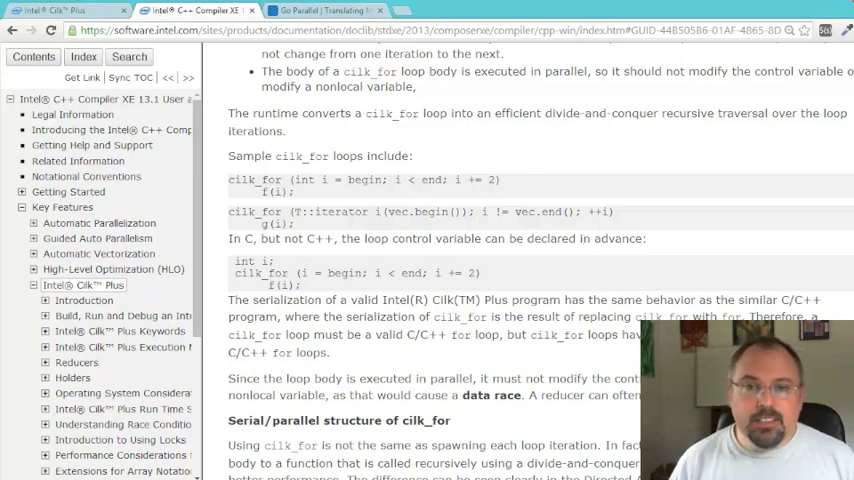
pyautogui.moveTo(783, 233)
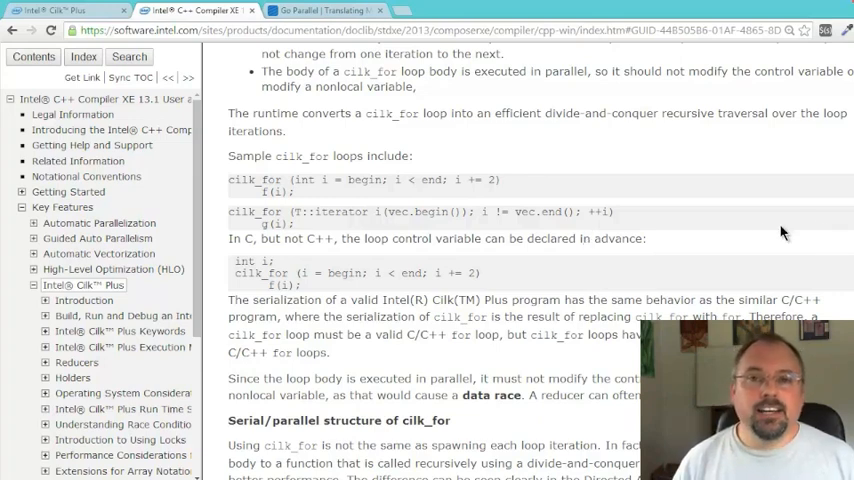